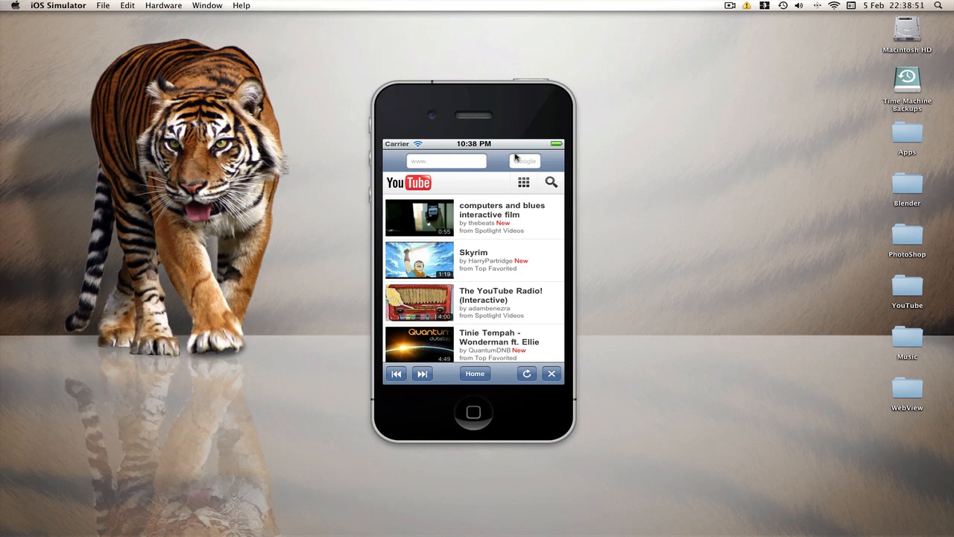
mouse_move(511, 122)
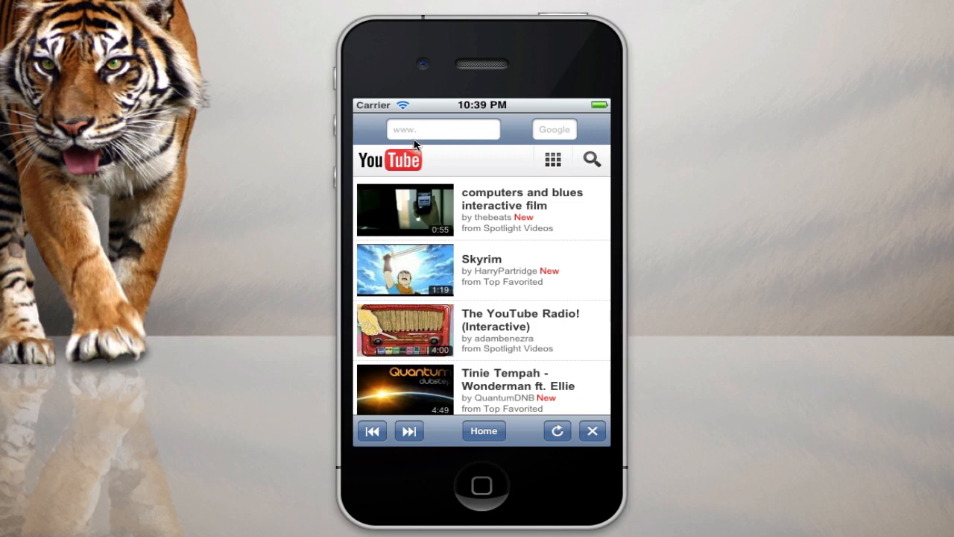
mouse_move(560, 140)
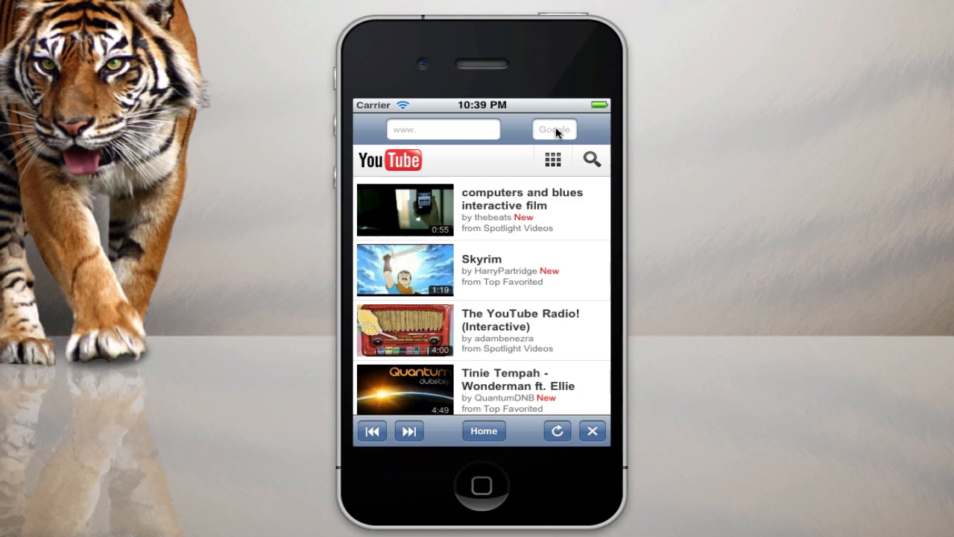
Load bing.com through the app's URL field in iOS Simulator.
scroll("down", 3)
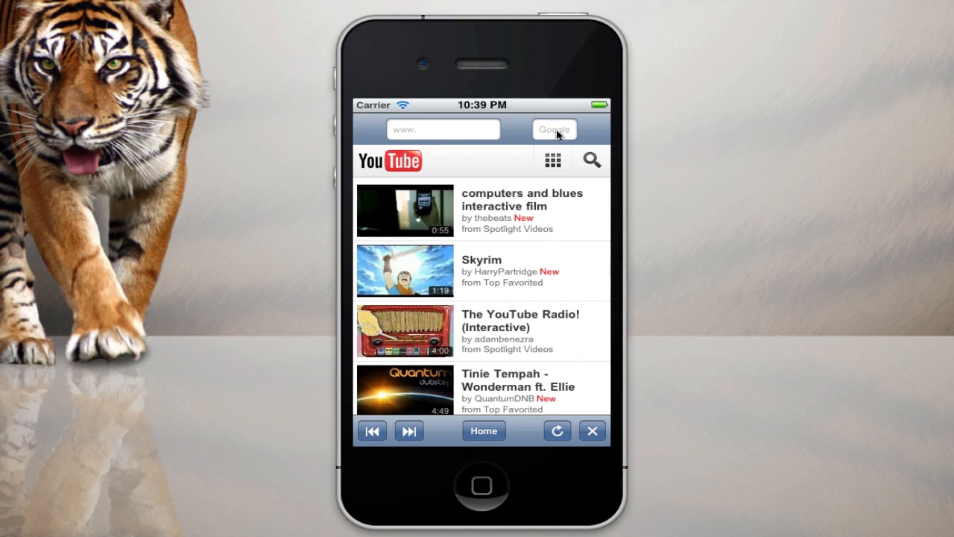
left_click(443, 129)
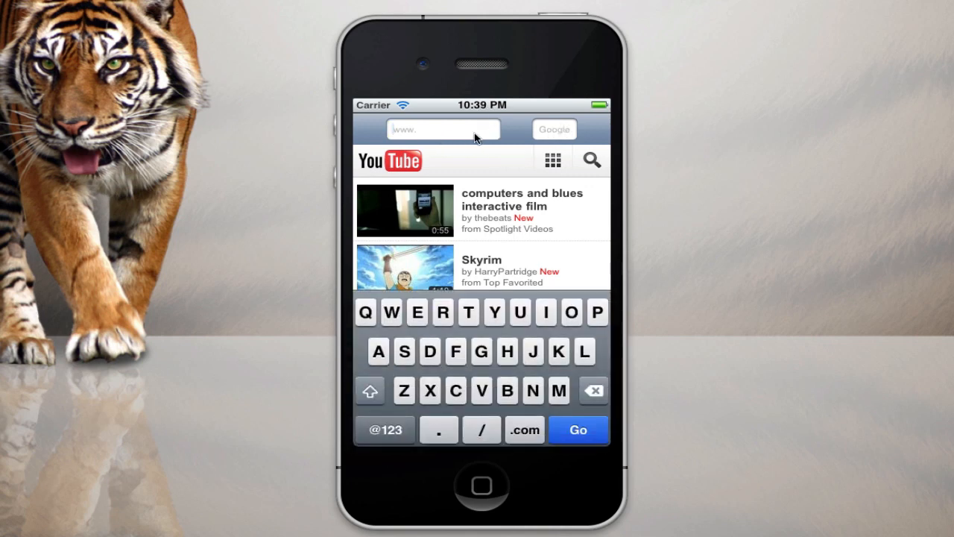
type("bing.com")
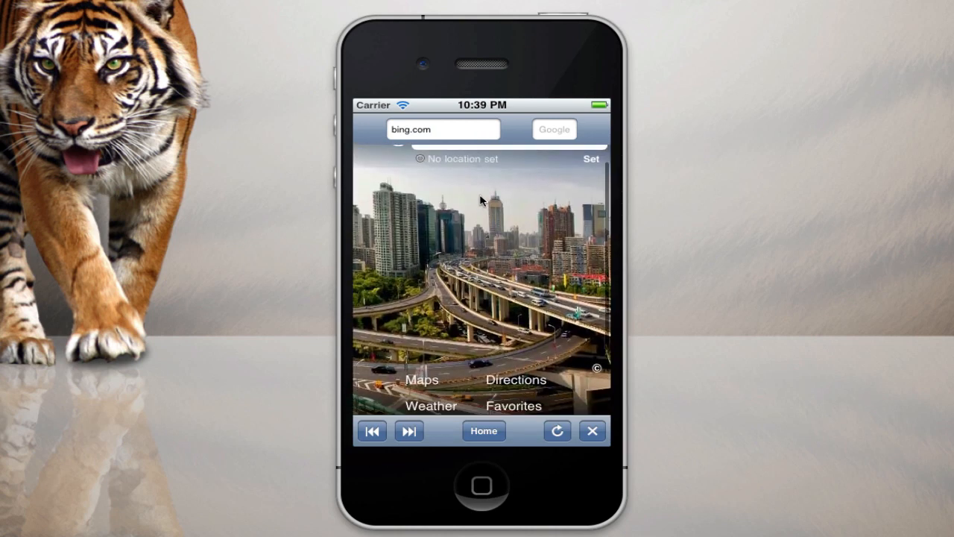
Run a Google search for youtube, then go back and return to the home page.
left_click(555, 129)
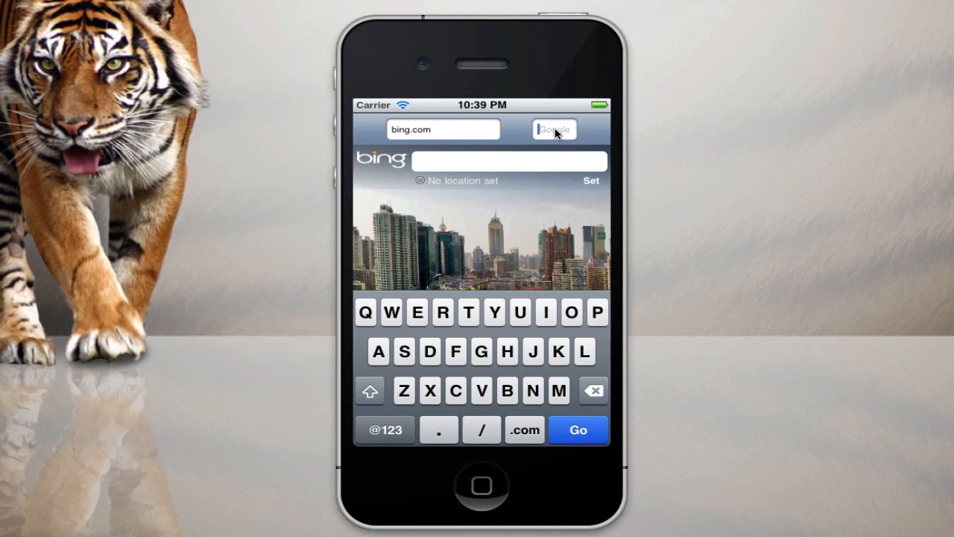
type("youtub")
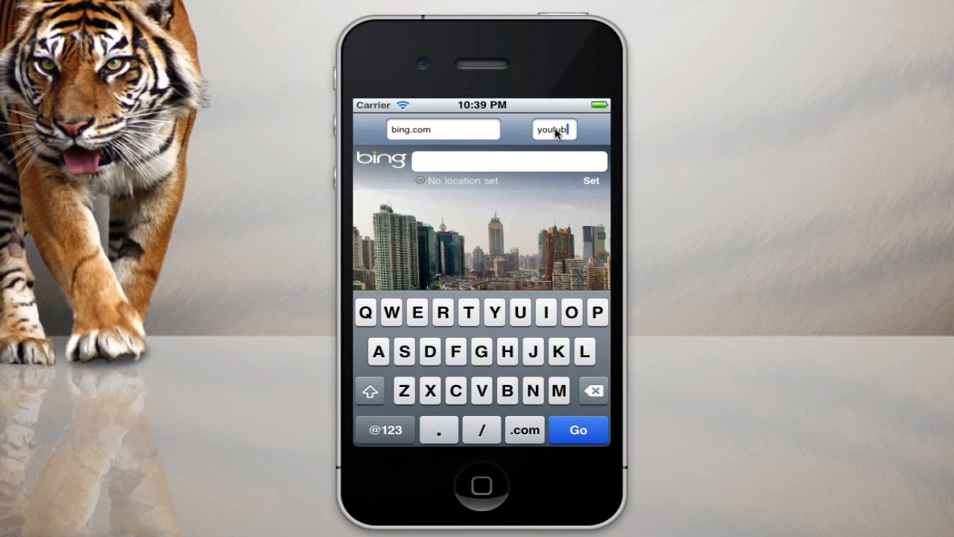
left_click(578, 429)
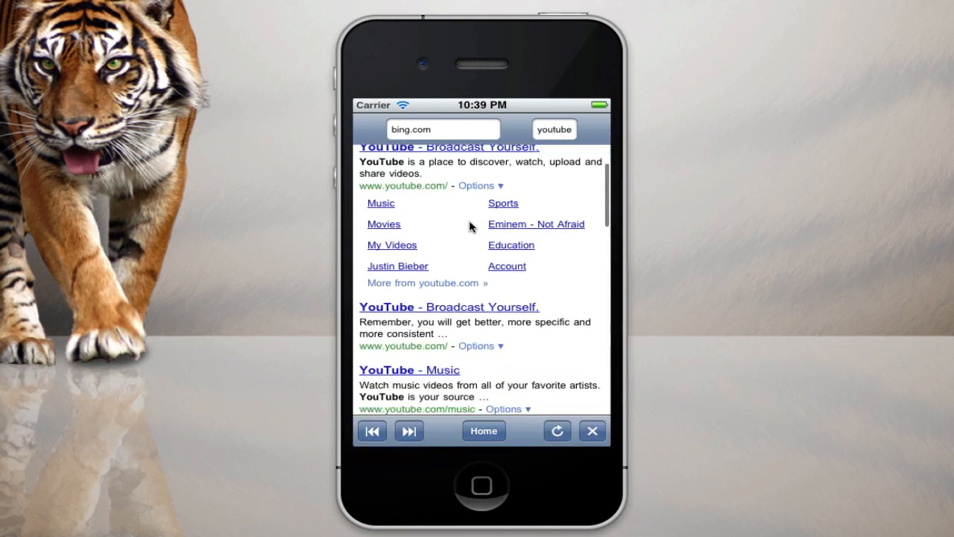
scroll("down", 3)
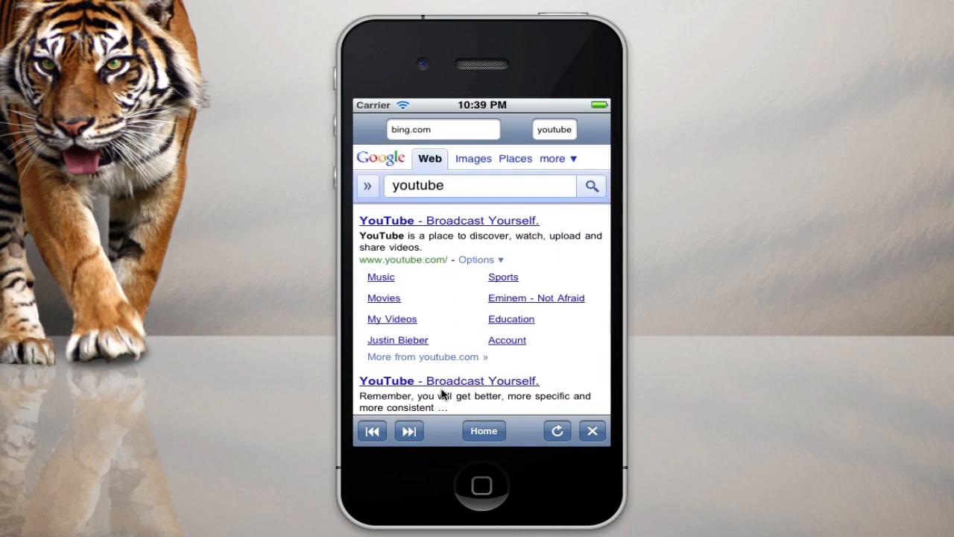
left_click(408, 431)
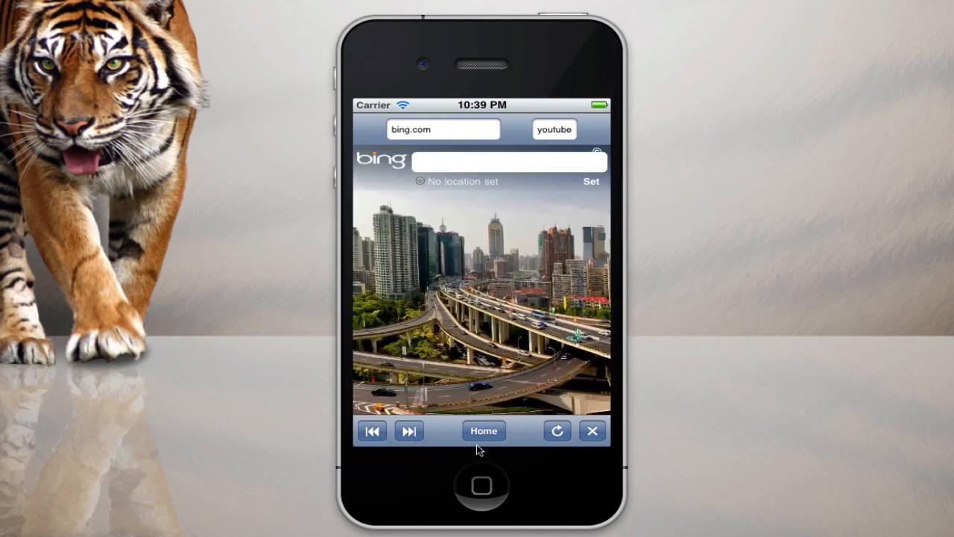
left_click(554, 129)
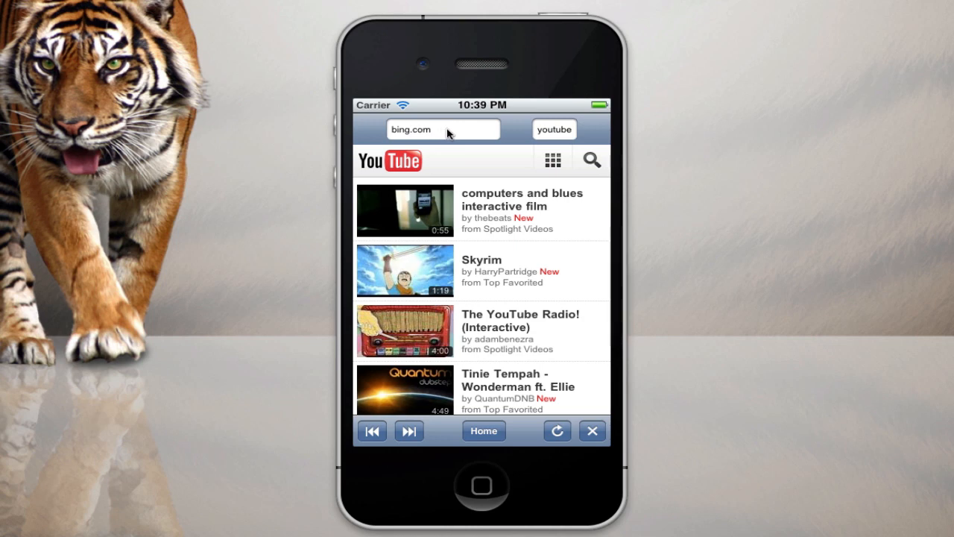
mouse_move(436, 135)
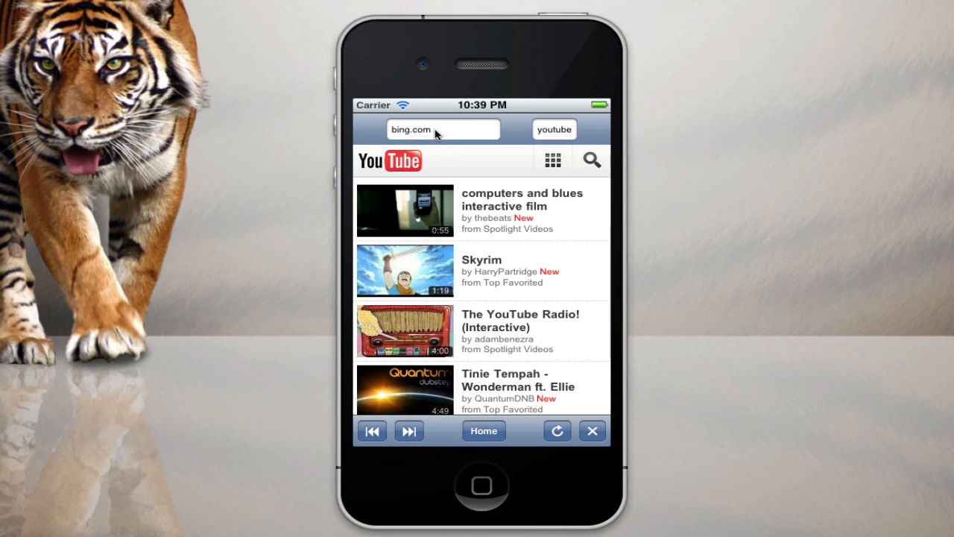
left_click(443, 129)
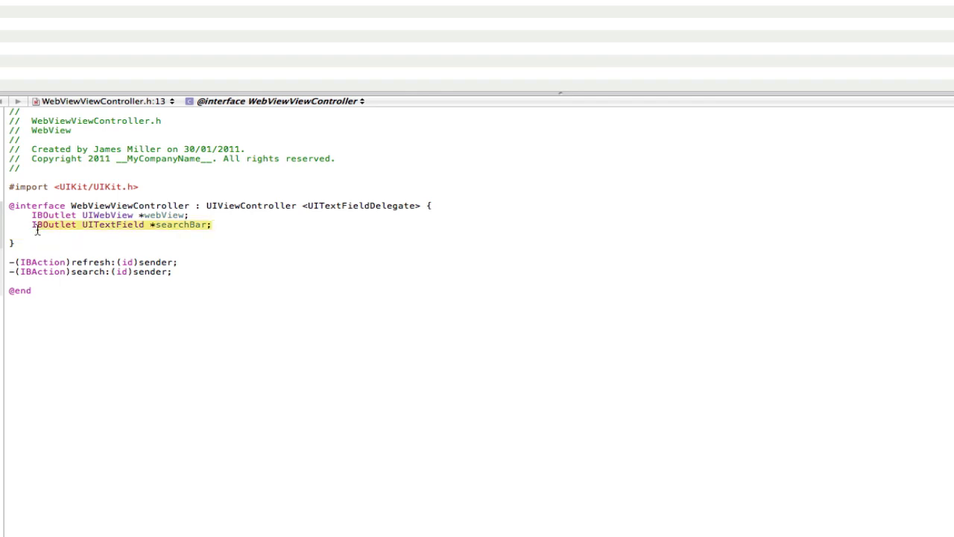
Add an IBOutlet UITextField *googleBar and a duplicated Googlesearch action to the header.
key("Return")
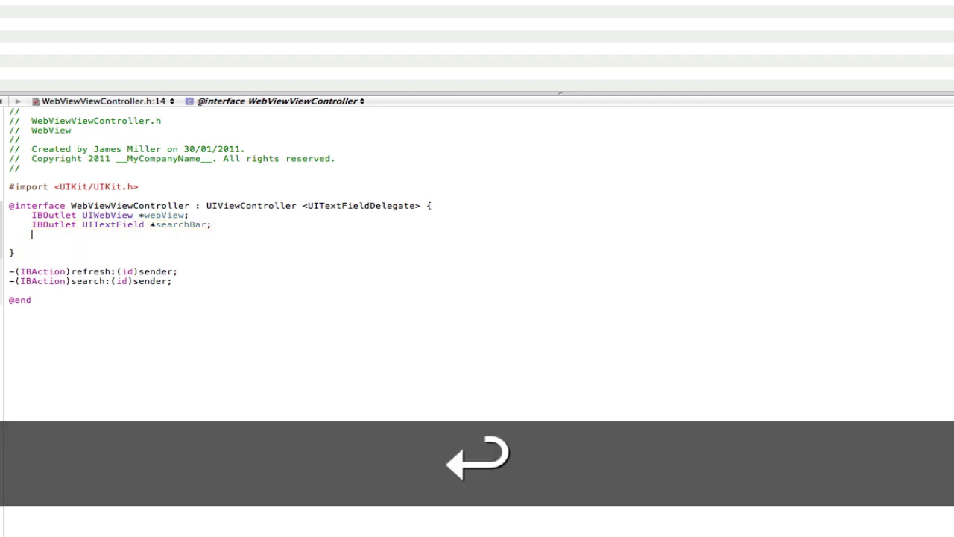
type("IBOutlet UITextField *searchBar;")
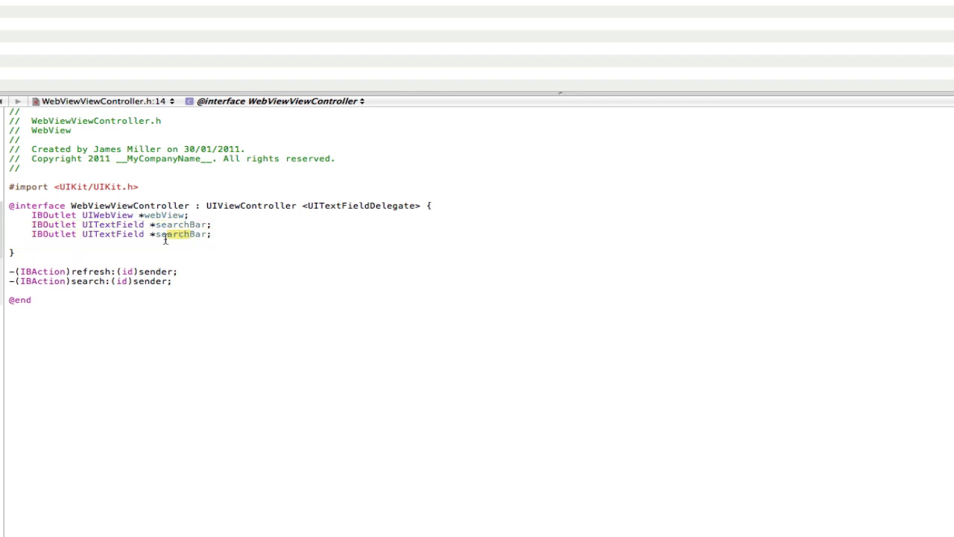
type("googl")
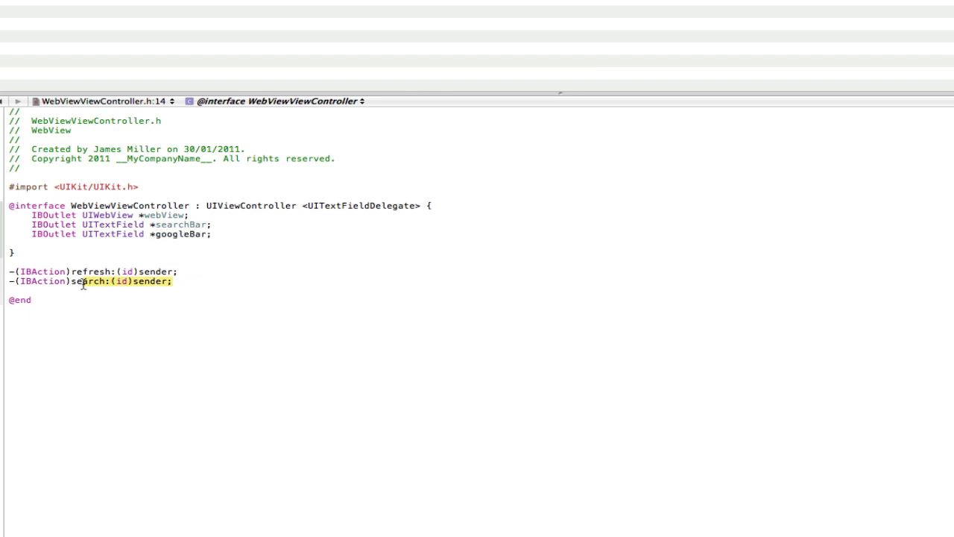
key("cmd+c")
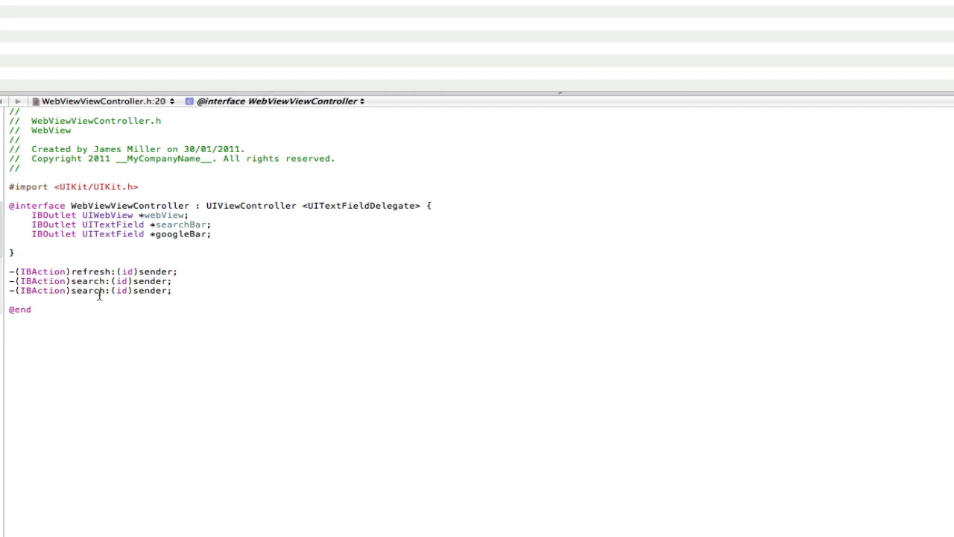
type("Google")
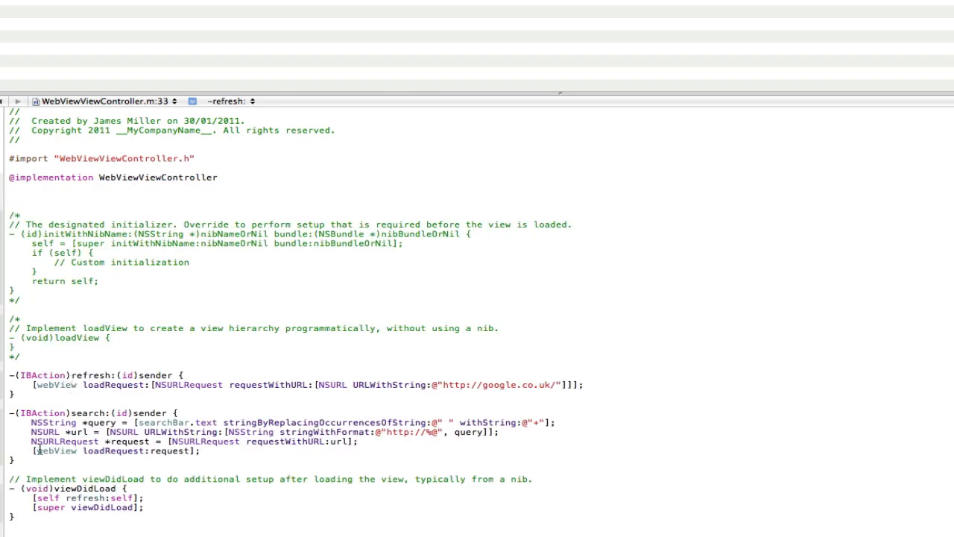
scroll("down", 3)
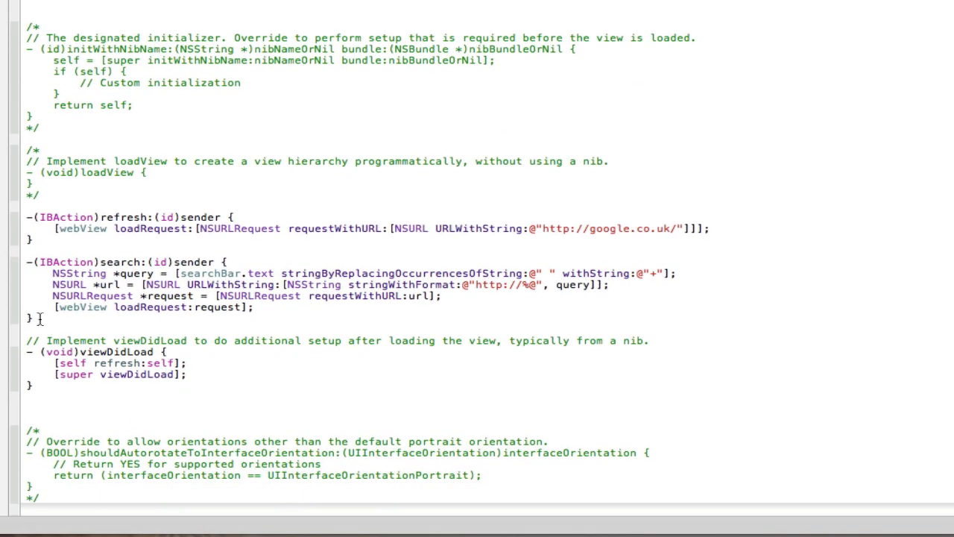
left_click_drag(25, 262, 32, 318)
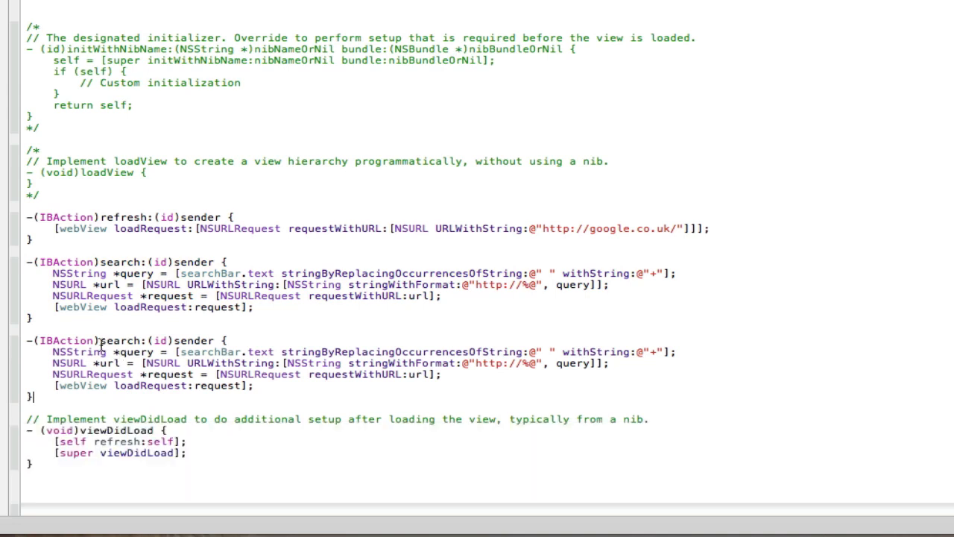
type("Google")
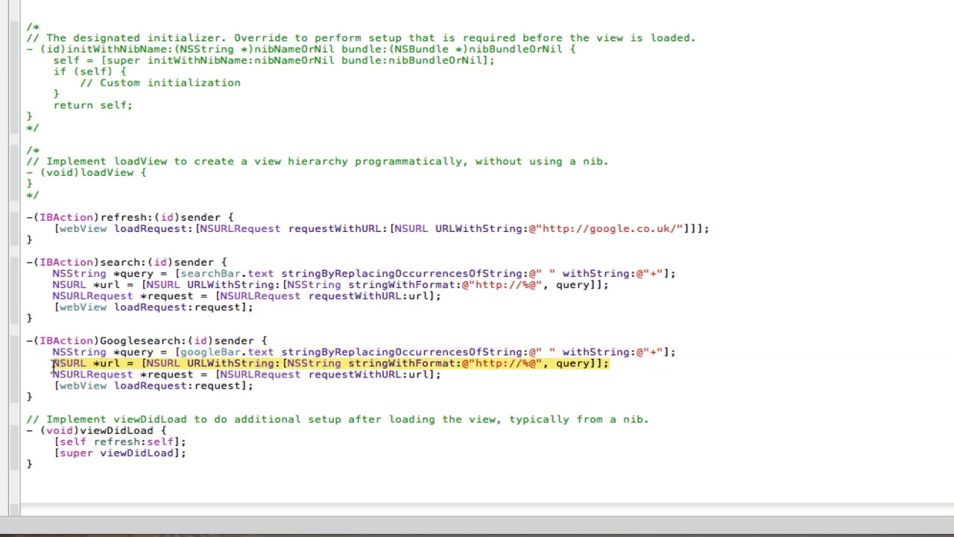
left_click(485, 363)
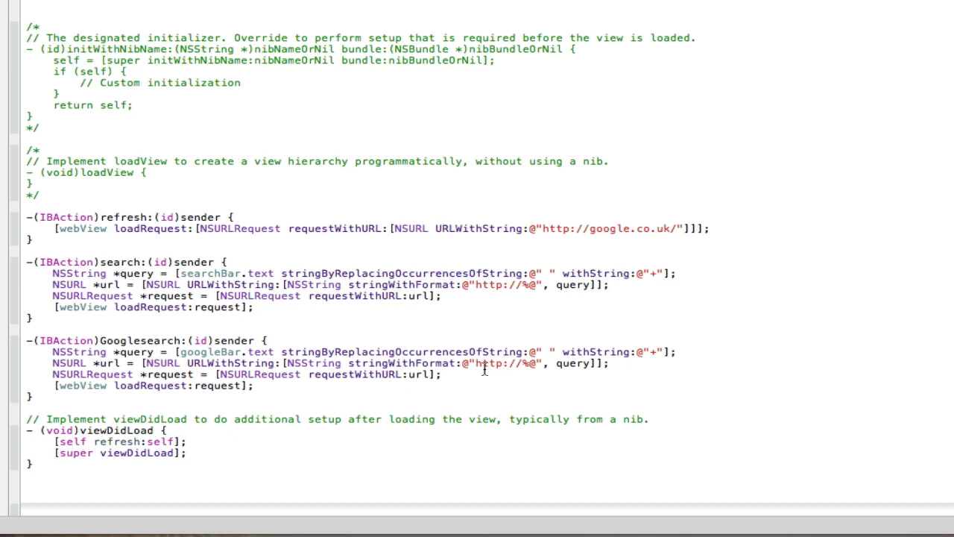
double_click(501, 363)
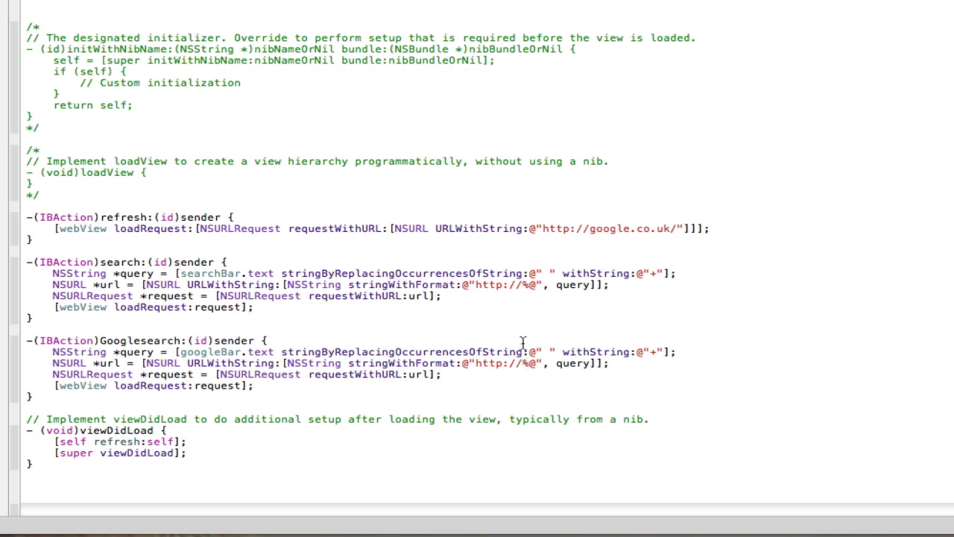
mouse_move(479, 363)
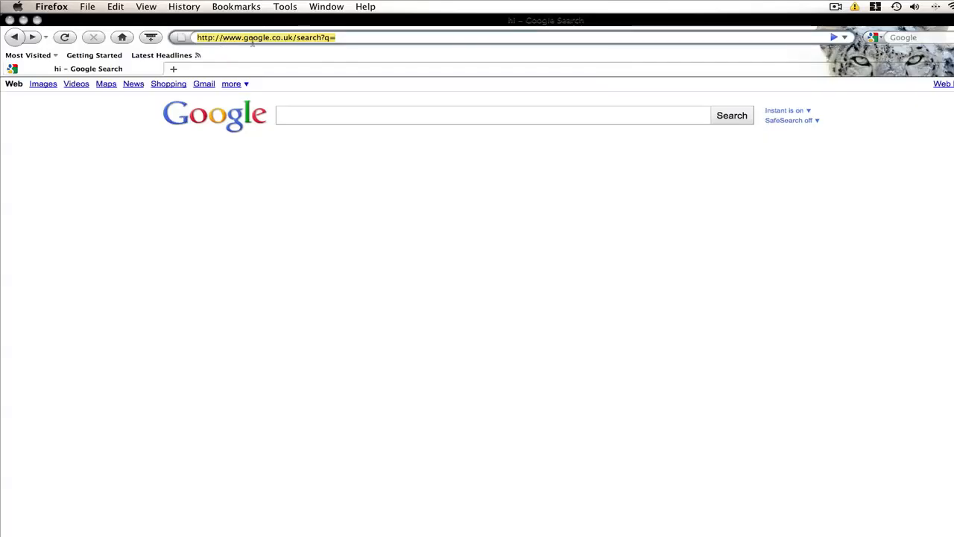
key("cmd+c")
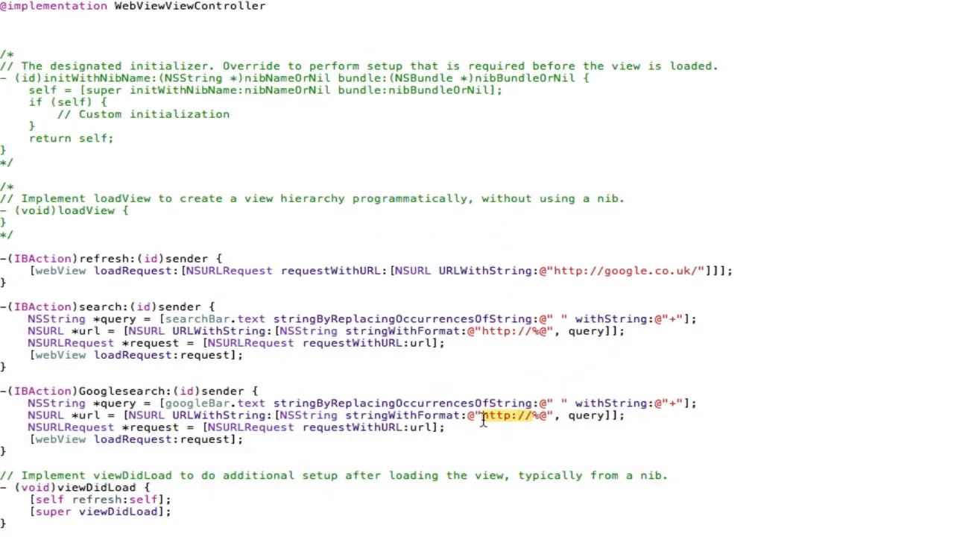
Paste the Google search prefix into Googlesearch's format string, then open WebViewViewController.xib.
key("cmd+v")
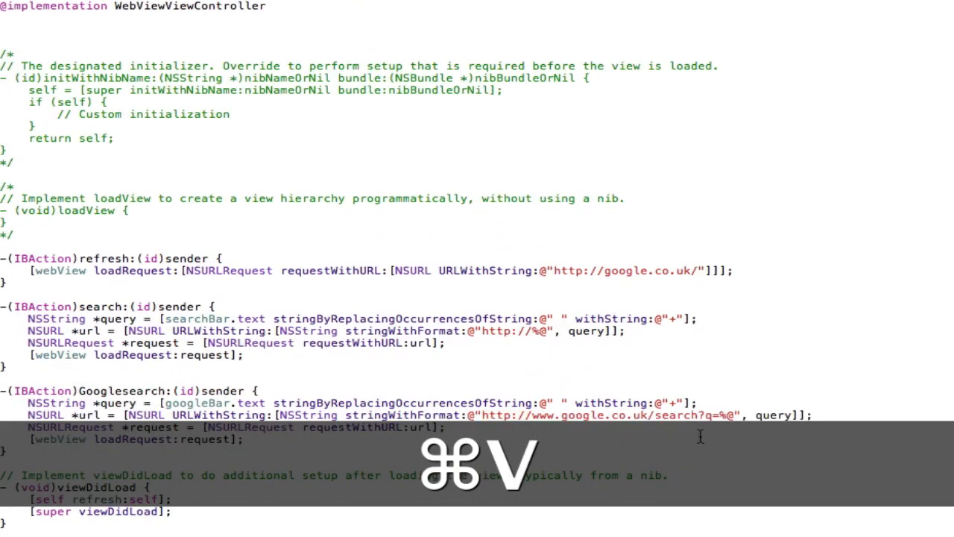
key("cmd+v")
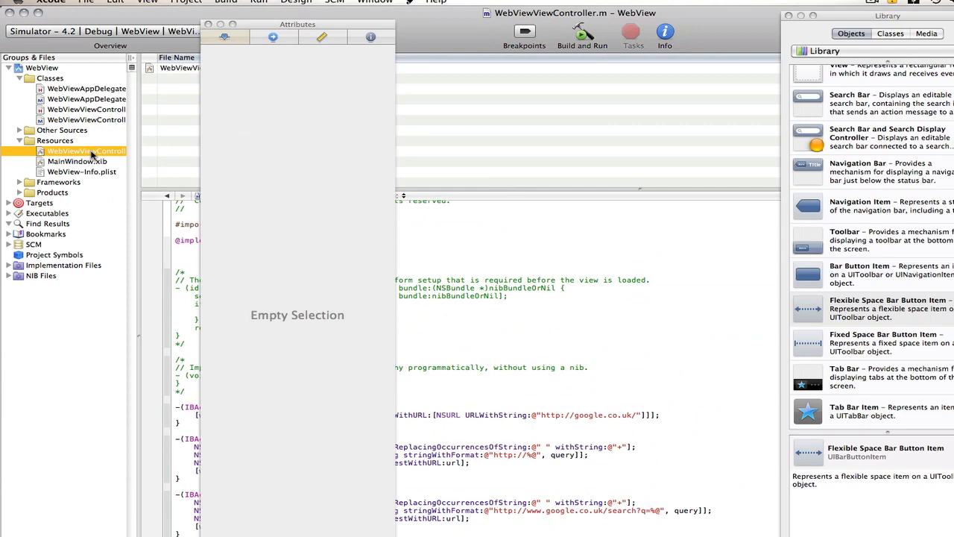
double_click(86, 151)
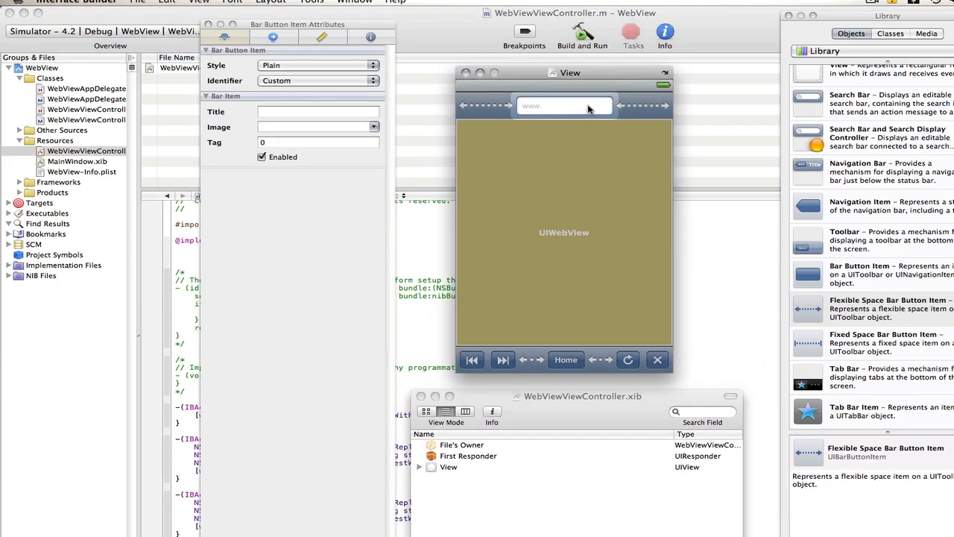
Place a second text field in the toolbar right of the URL field, with flexible space between them.
left_click(319, 80)
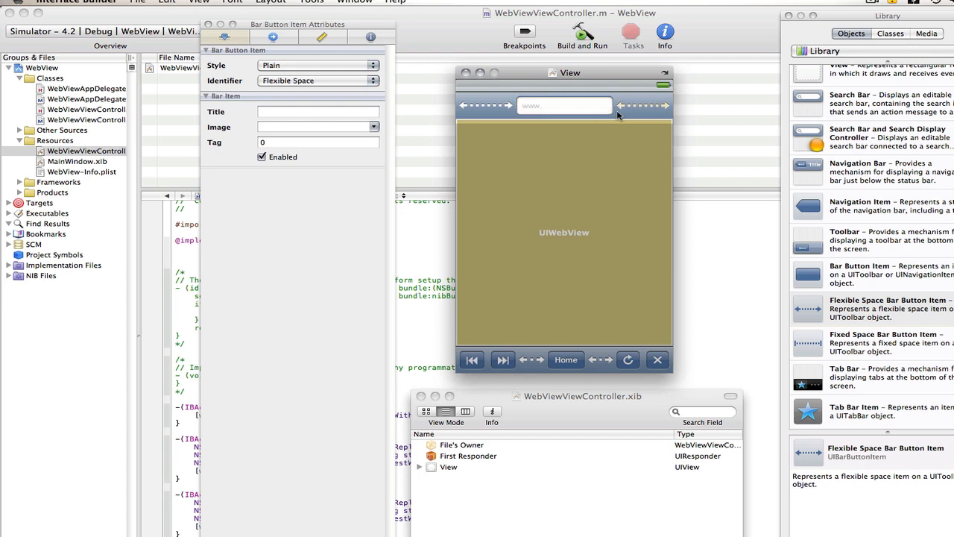
scroll("down", 3)
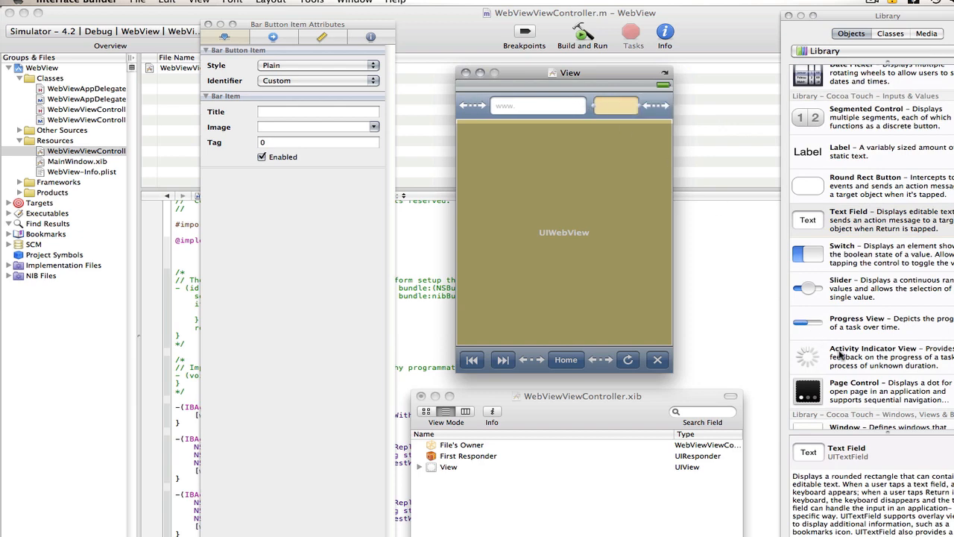
scroll("down", 3)
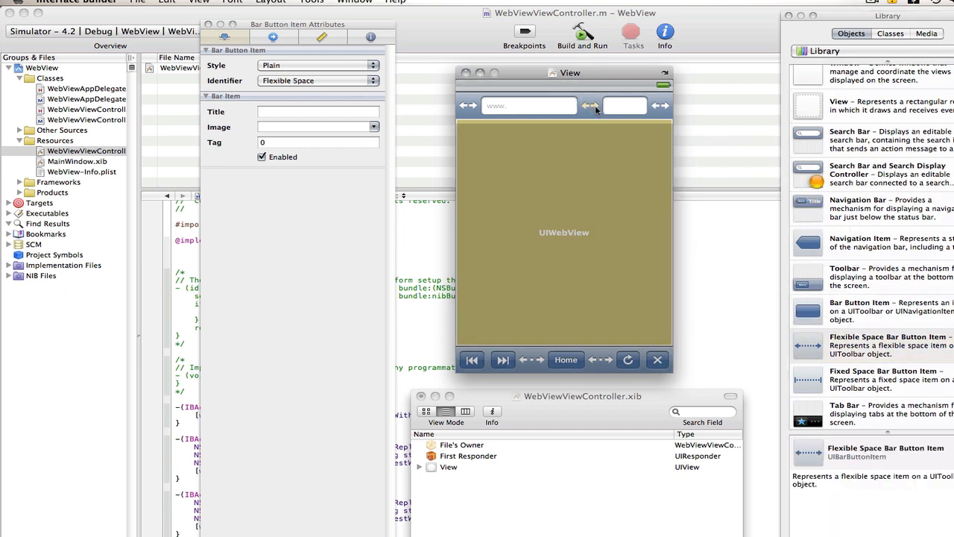
left_click(624, 105)
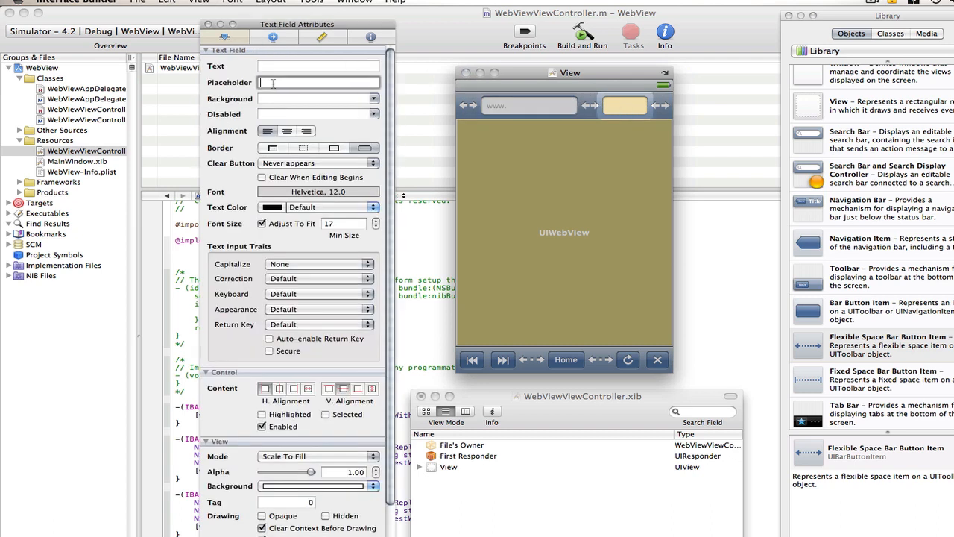
Enter 'Google' in the new text field's Placeholder attribute.
type("Google")
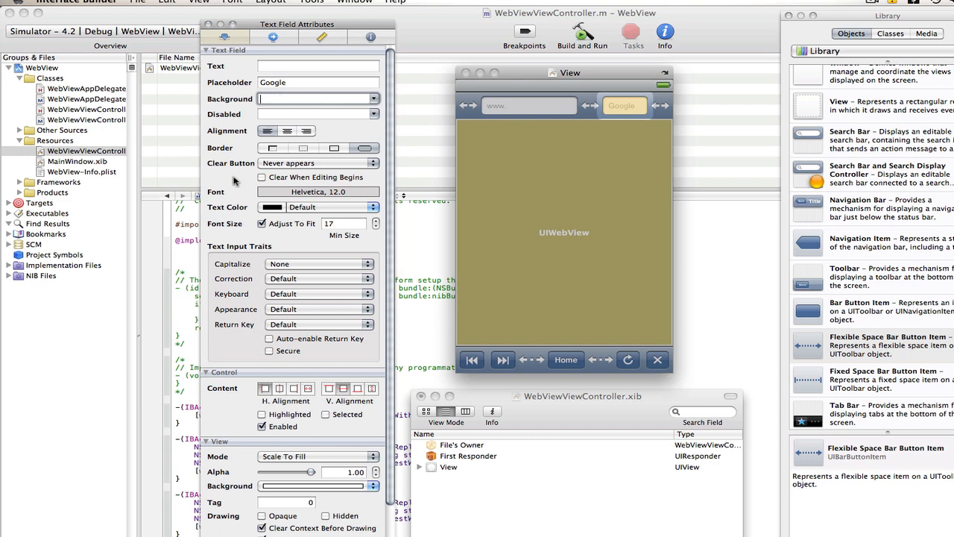
mouse_move(293, 322)
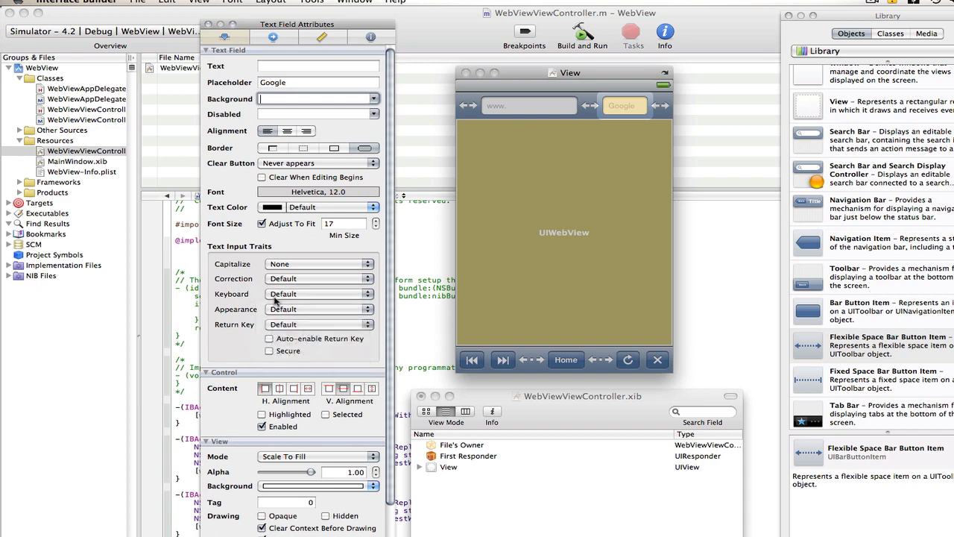
mouse_move(582, 167)
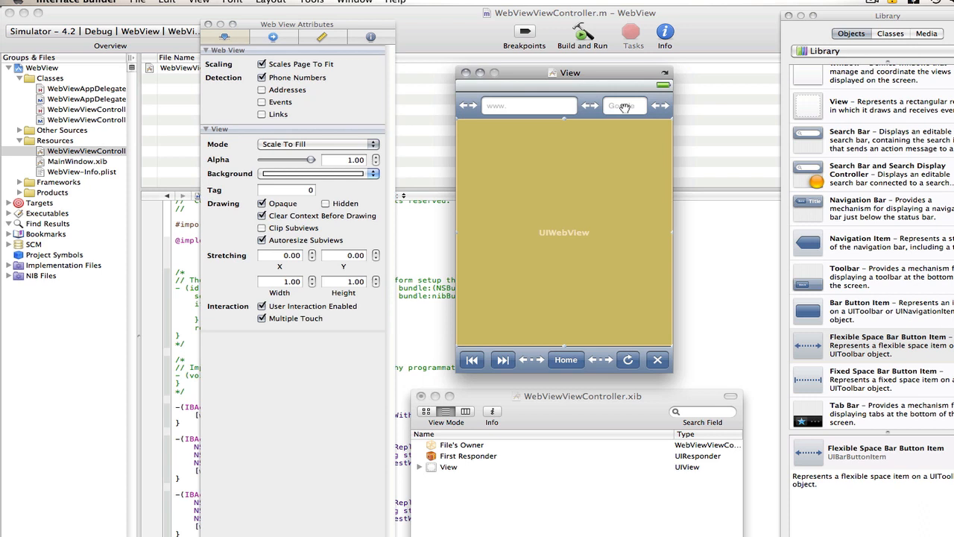
left_click(589, 105)
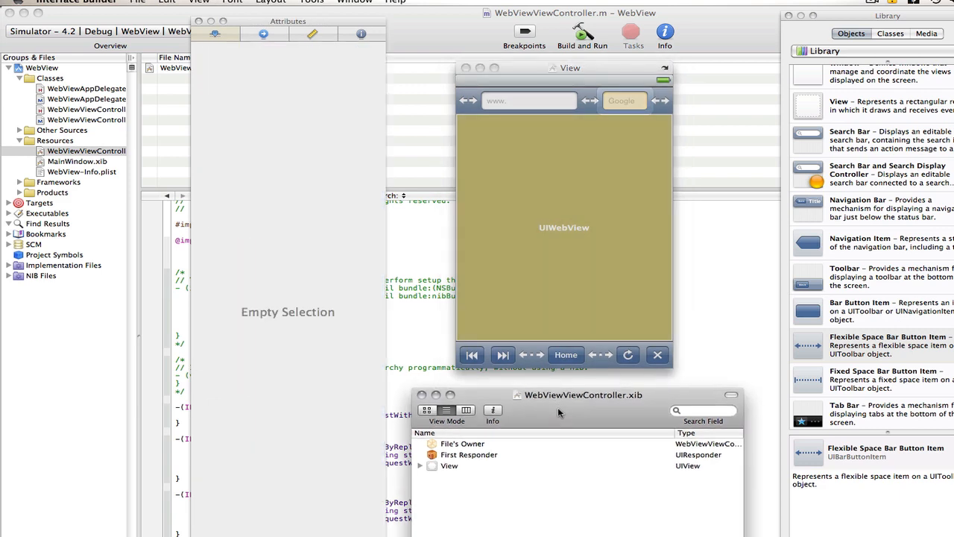
Link File's Owner's Googlesearch action to the Google field's Did End On Exit event.
left_click(462, 438)
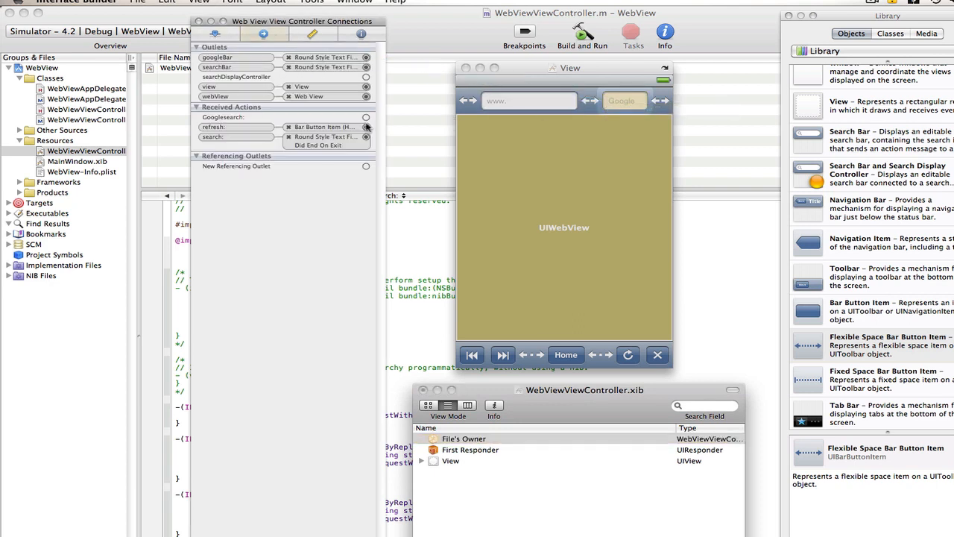
left_click(625, 100)
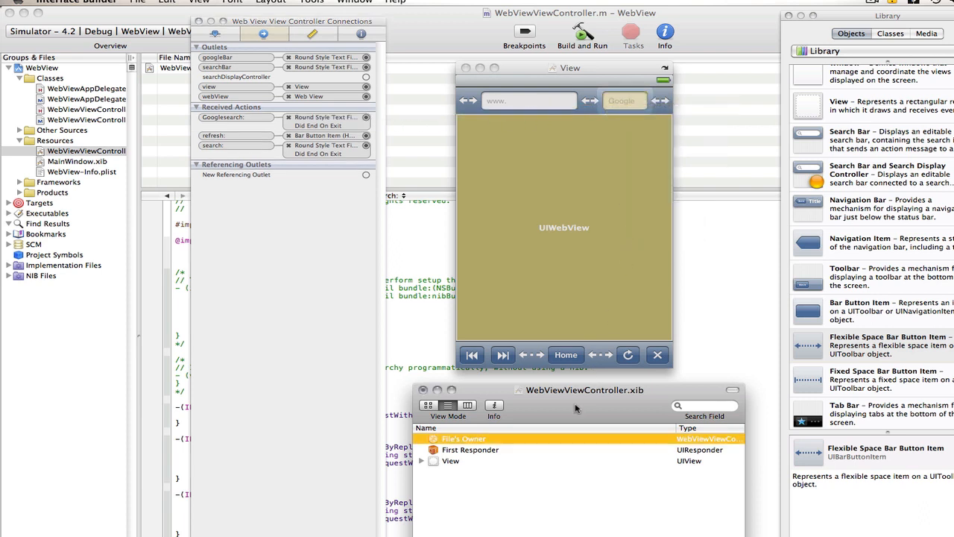
mouse_move(556, 302)
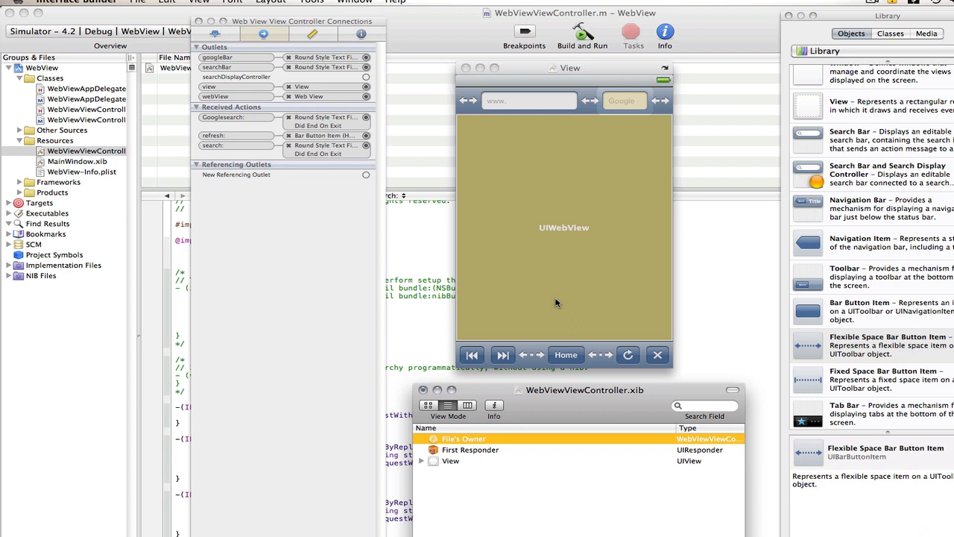
mouse_move(556, 302)
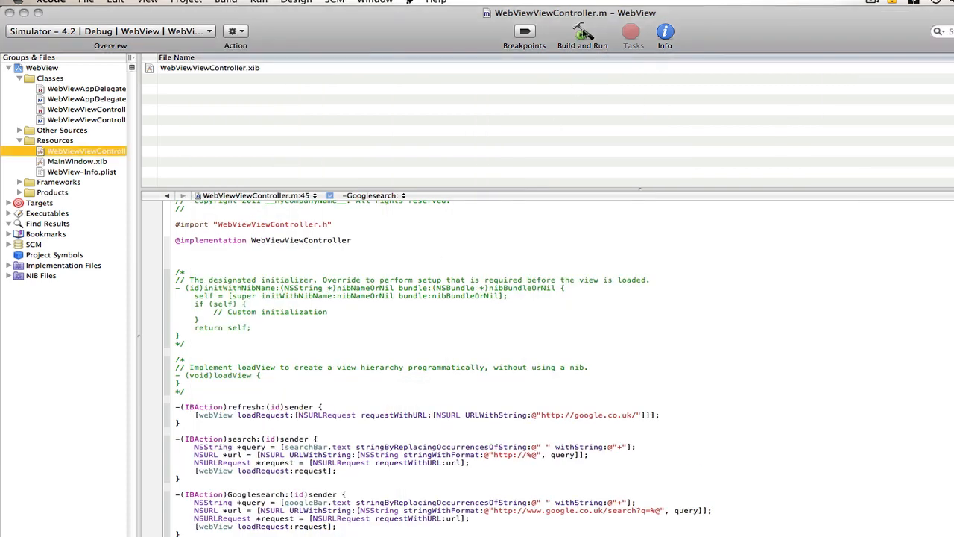
Build and run the WebView app in iOS Simulator, opening Google's home page.
left_click(583, 32)
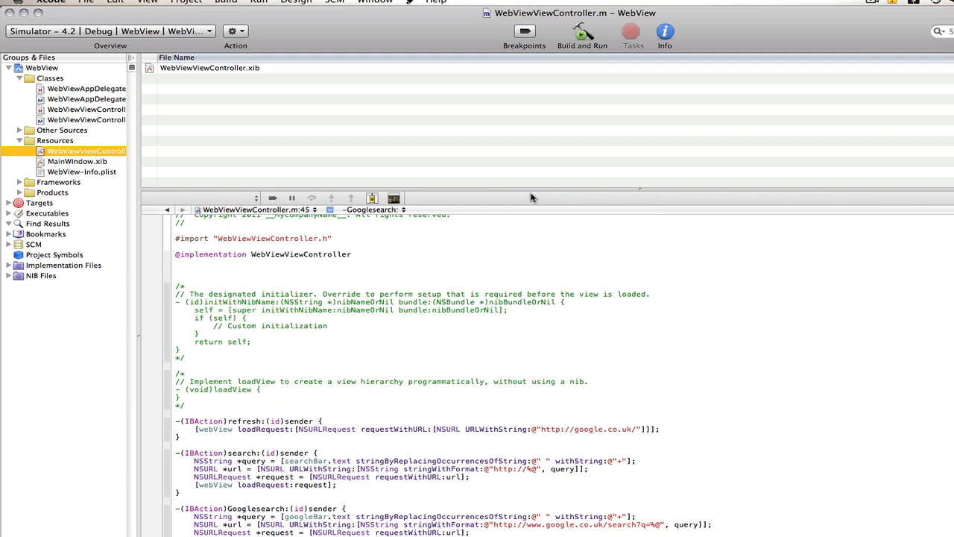
left_click(583, 32)
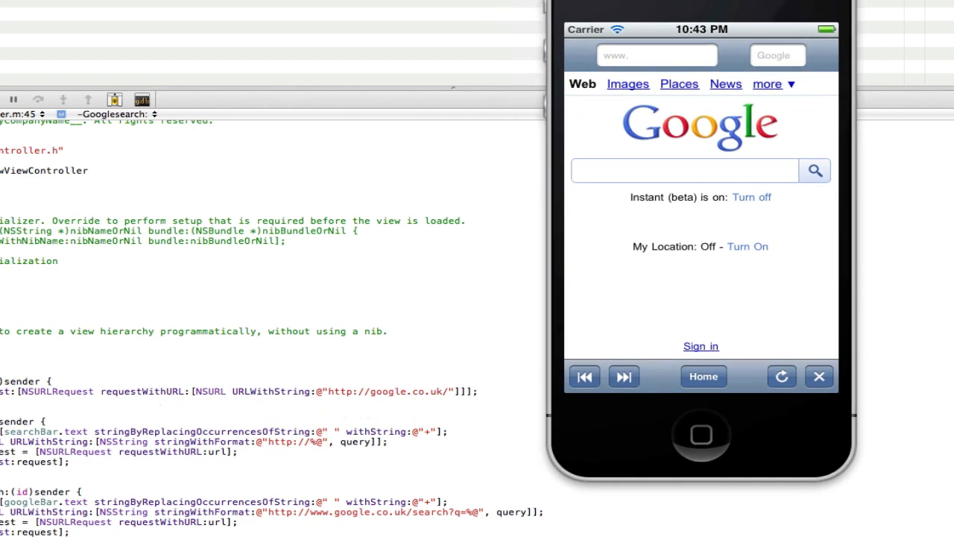
mouse_move(373, 411)
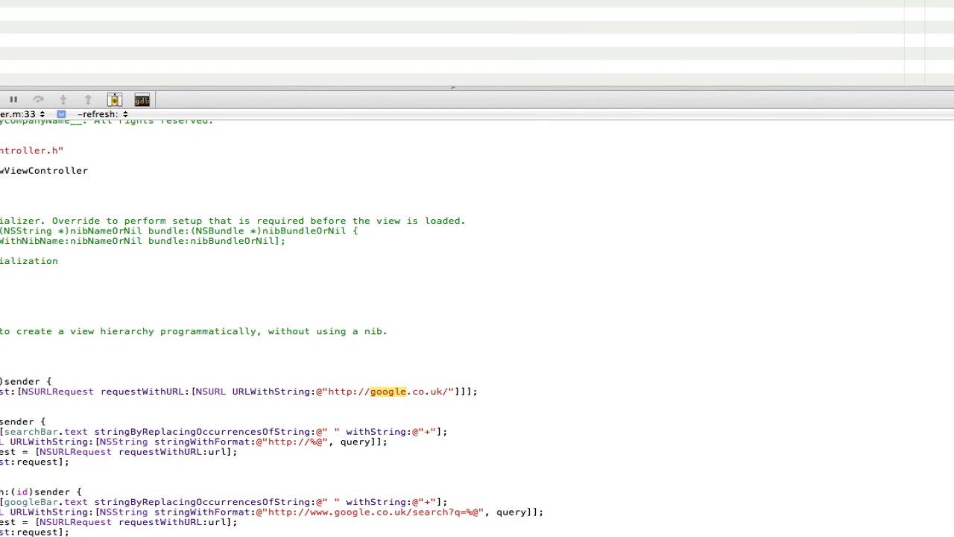
type("youtube")
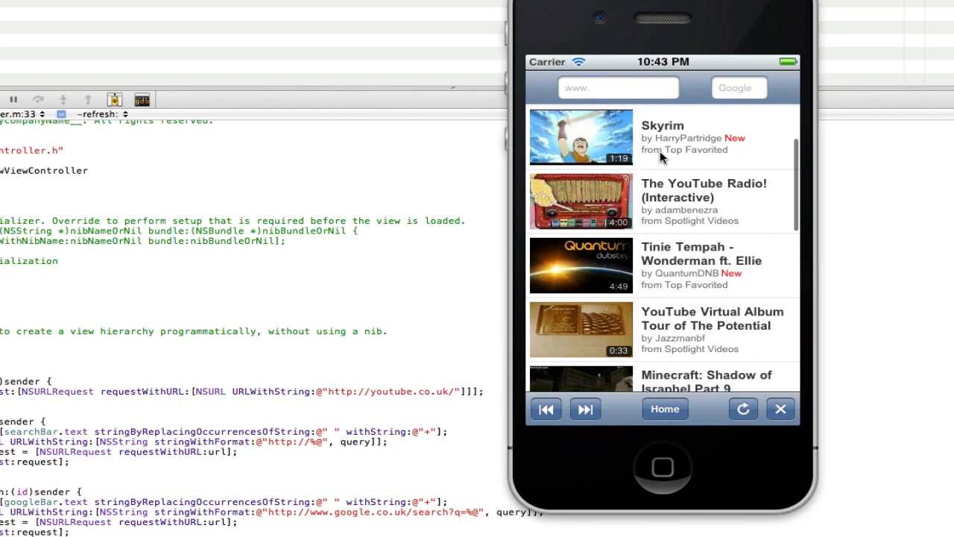
left_click(617, 87)
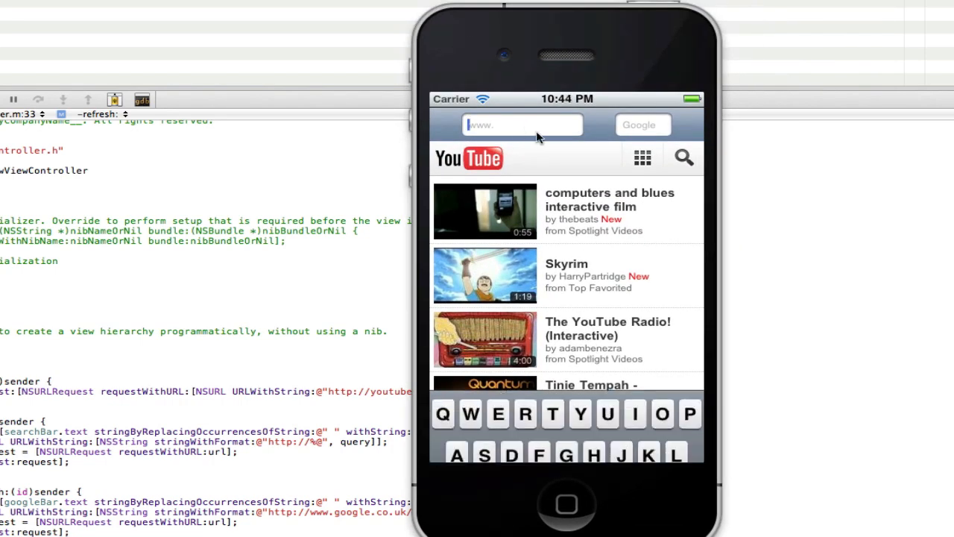
type("bing")
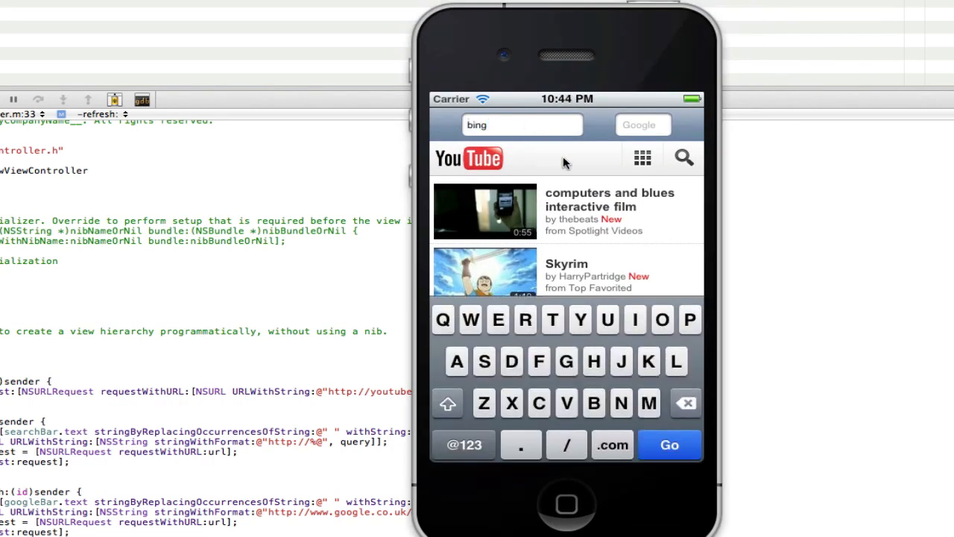
left_click(669, 444)
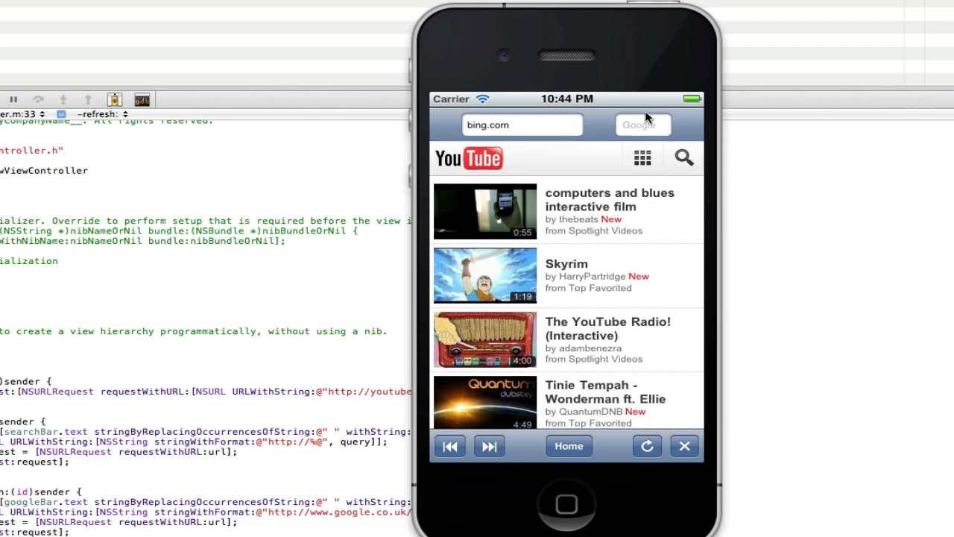
Search 'hi' from the app's Google field and scroll through the results.
left_click(643, 125)
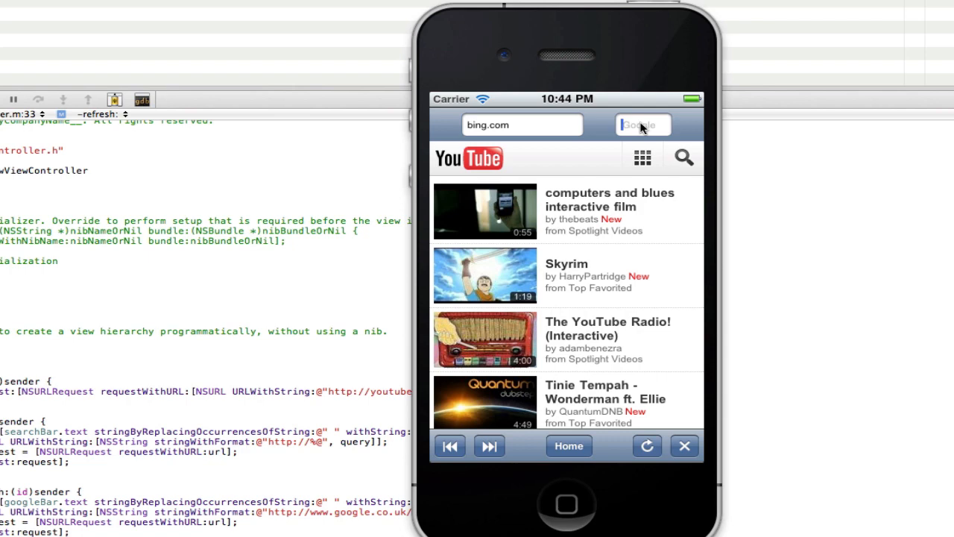
left_click(643, 125)
type("hi")
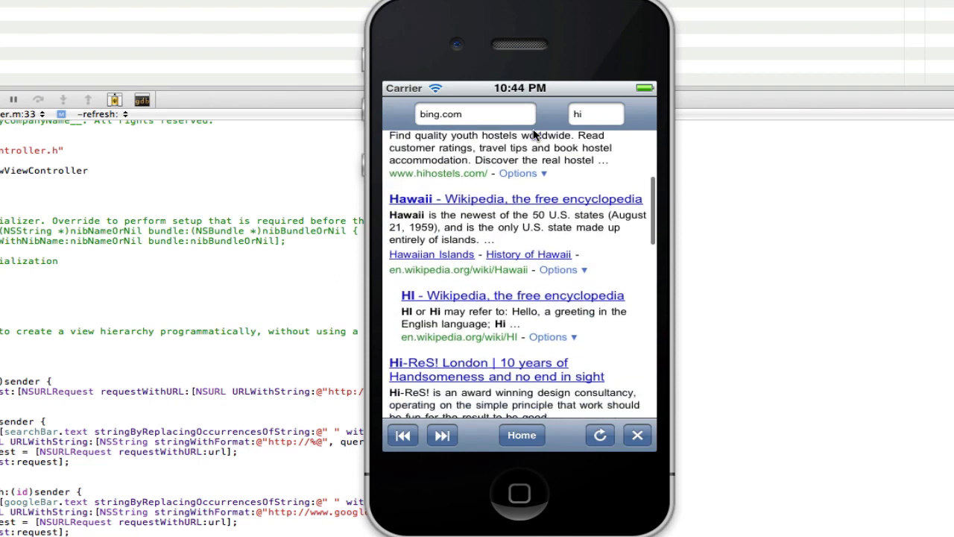
scroll("down", 3)
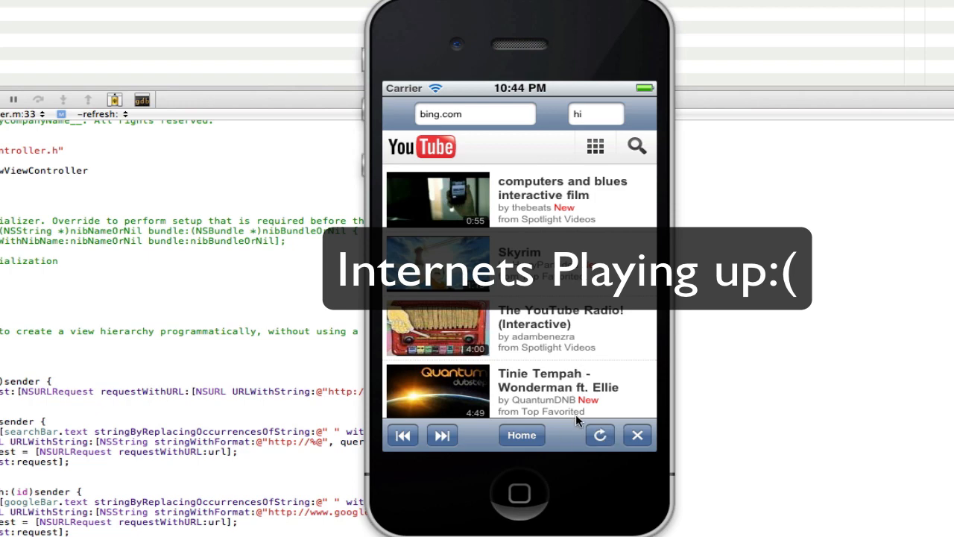
left_click(475, 114)
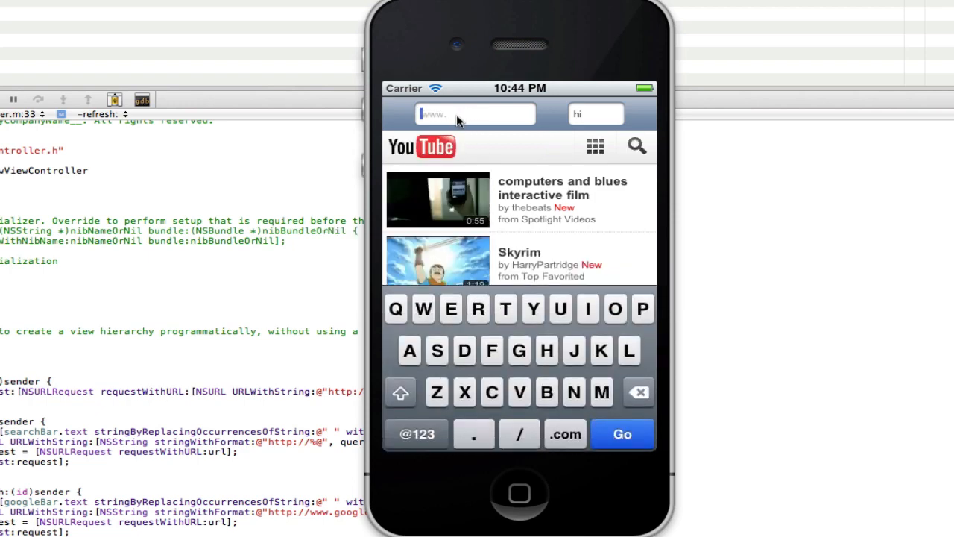
mouse_move(494, 224)
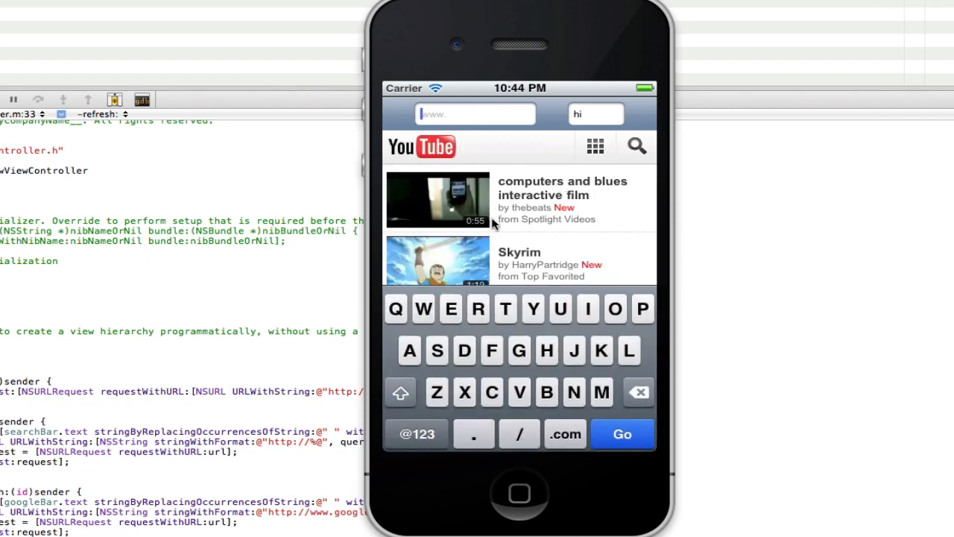
scroll("down", 3)
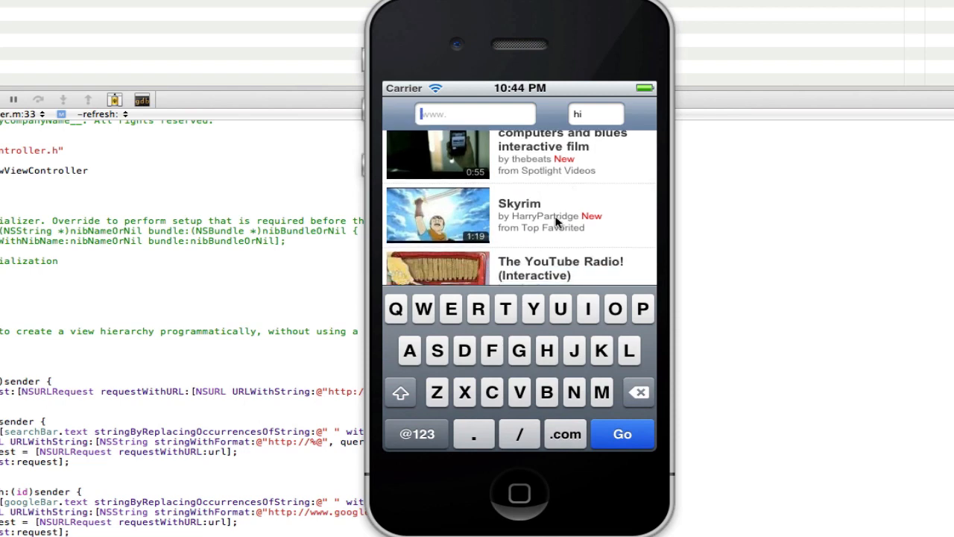
scroll("down", 3)
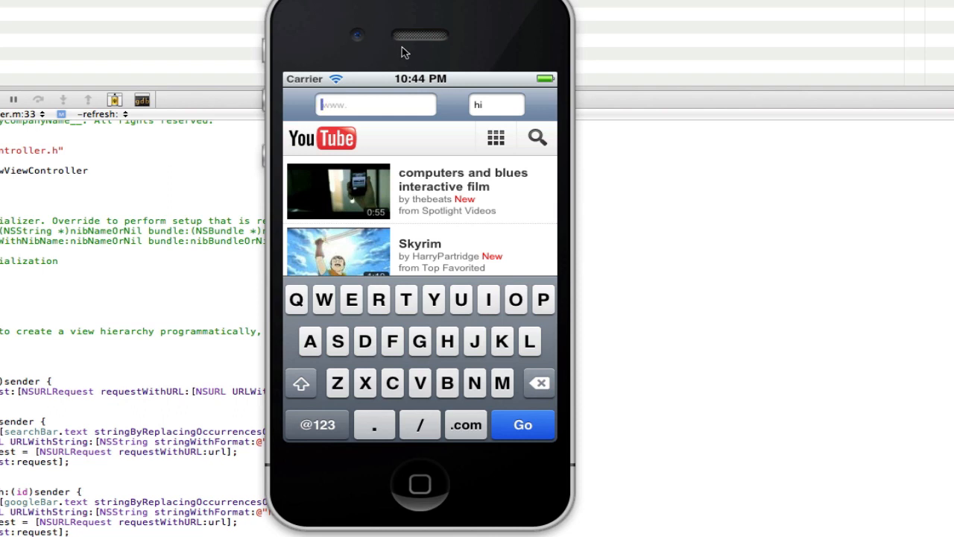
mouse_move(418, 57)
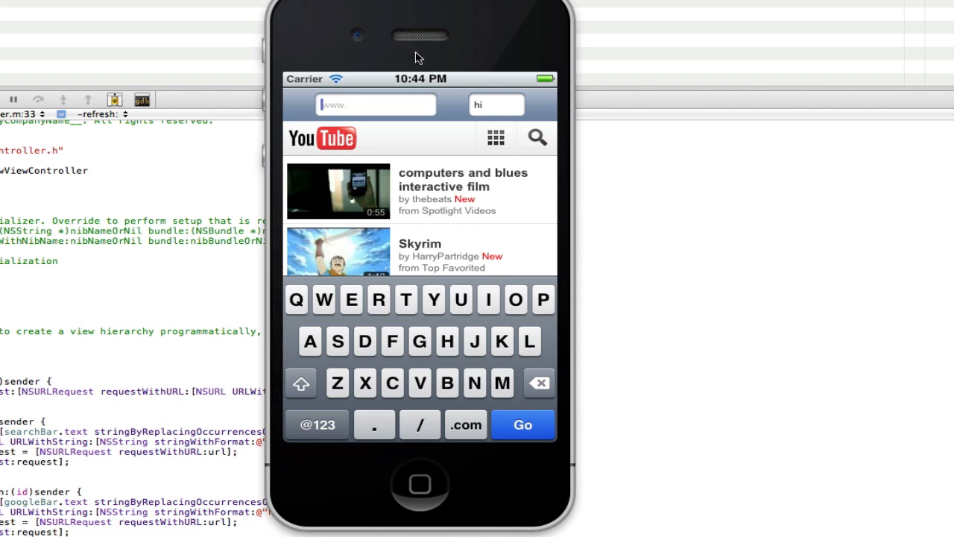